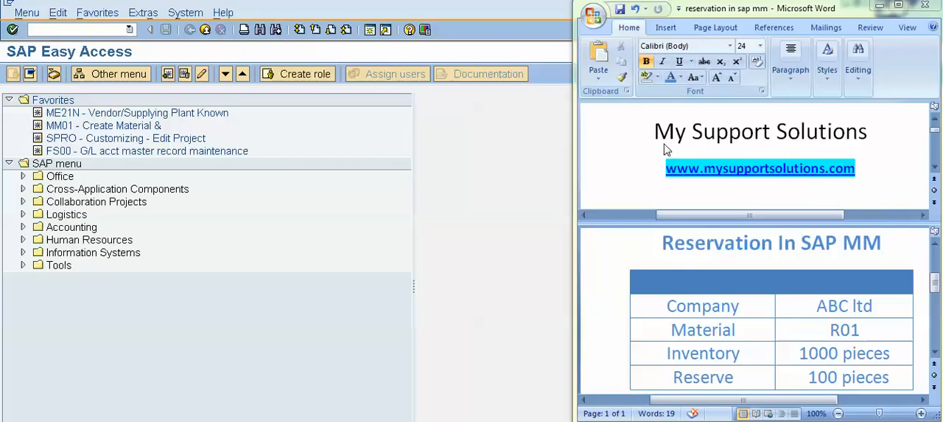
{"action": "mouse_move", "coordinate": [660, 174]}
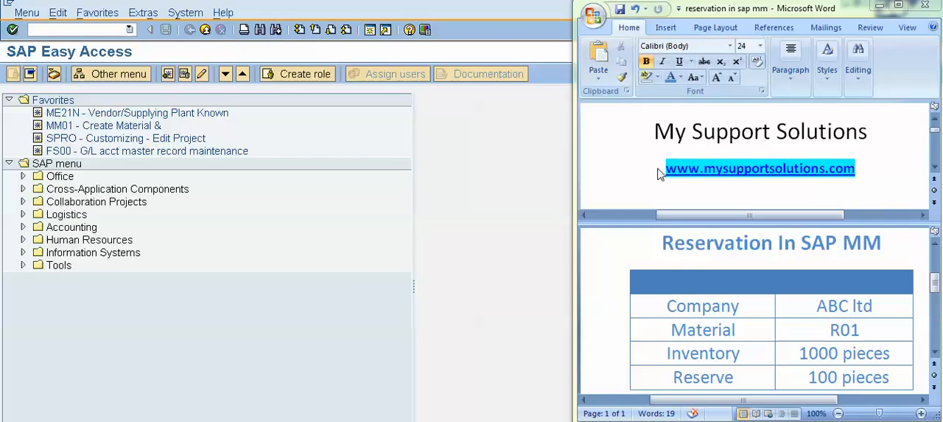
{"action": "mouse_move", "coordinate": [687, 150]}
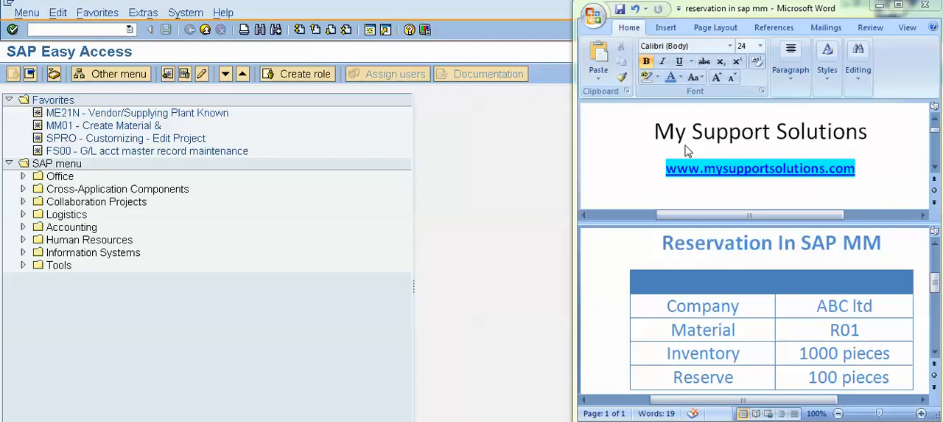
{"action": "mouse_move", "coordinate": [843, 144]}
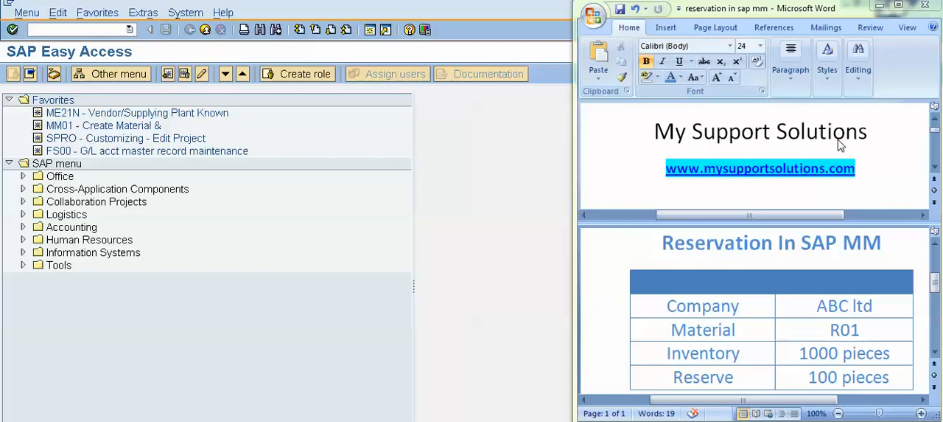
{"action": "mouse_move", "coordinate": [854, 145]}
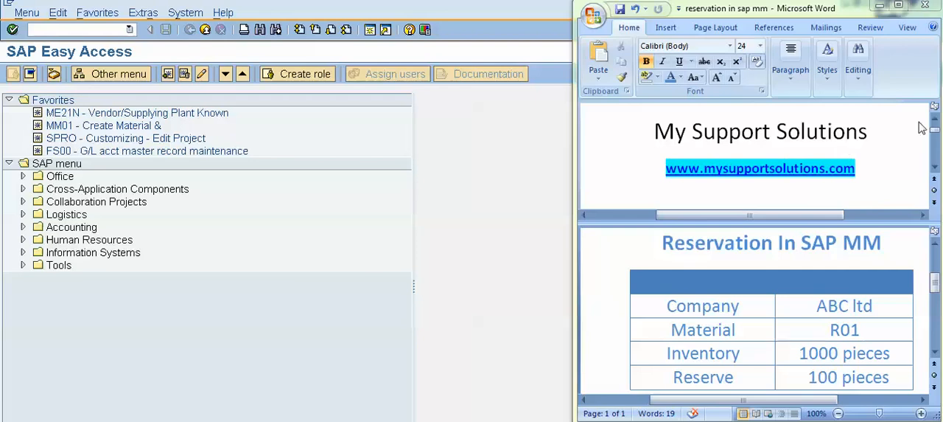
{"action": "mouse_move", "coordinate": [779, 265]}
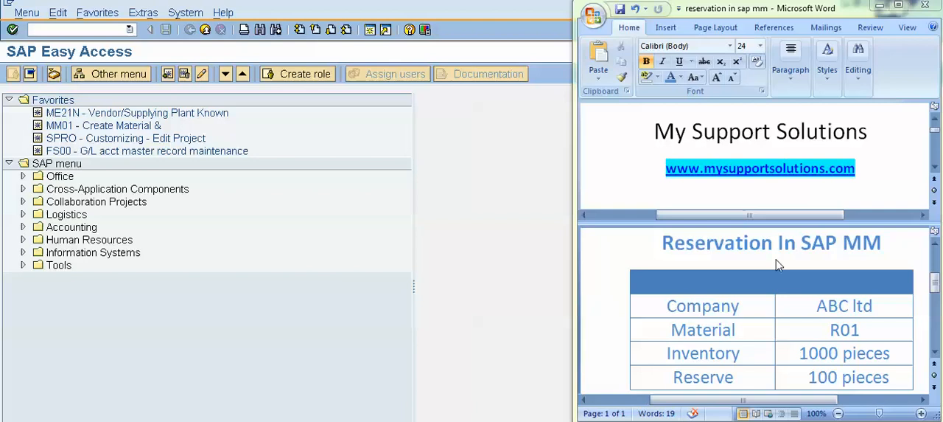
{"action": "mouse_move", "coordinate": [847, 265]}
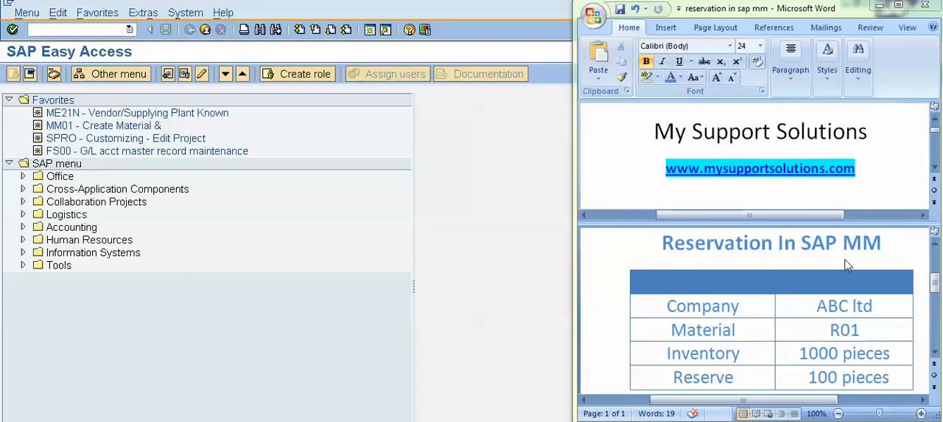
{"action": "mouse_move", "coordinate": [737, 403]}
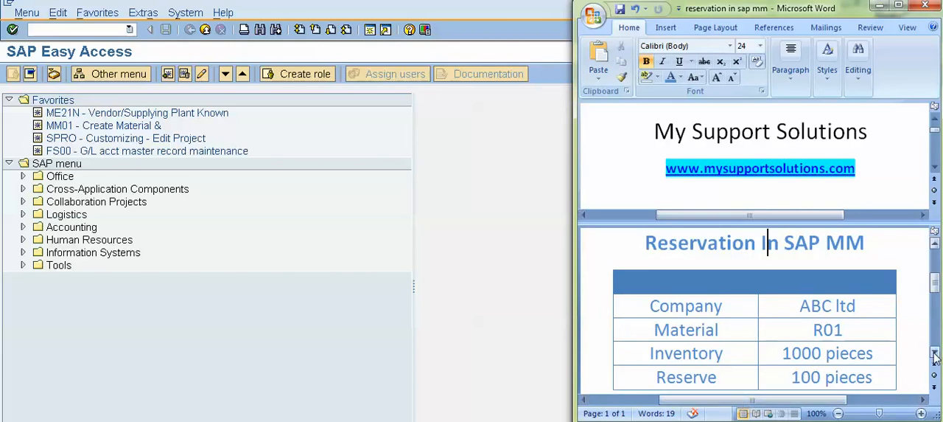
Run the MMBE stock overview for material R01 to see the starting stock.
{"action": "scroll", "scroll_direction": "down", "scroll_amount": 3}
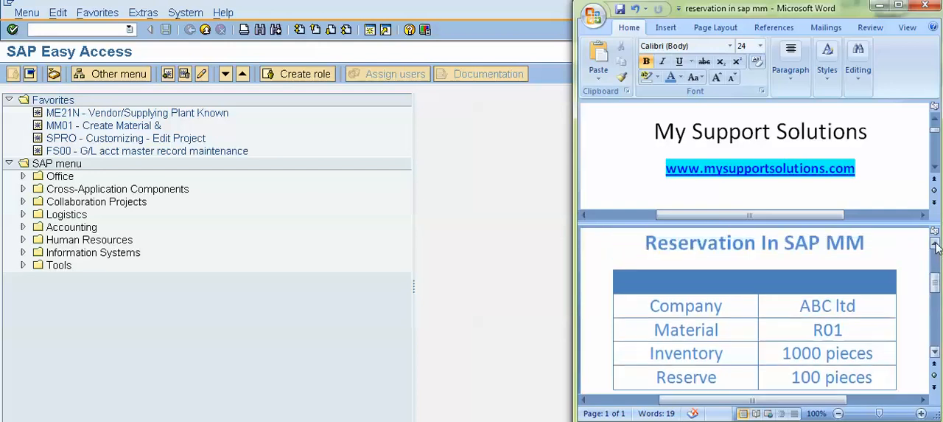
{"action": "scroll", "scroll_direction": "down", "scroll_amount": 3}
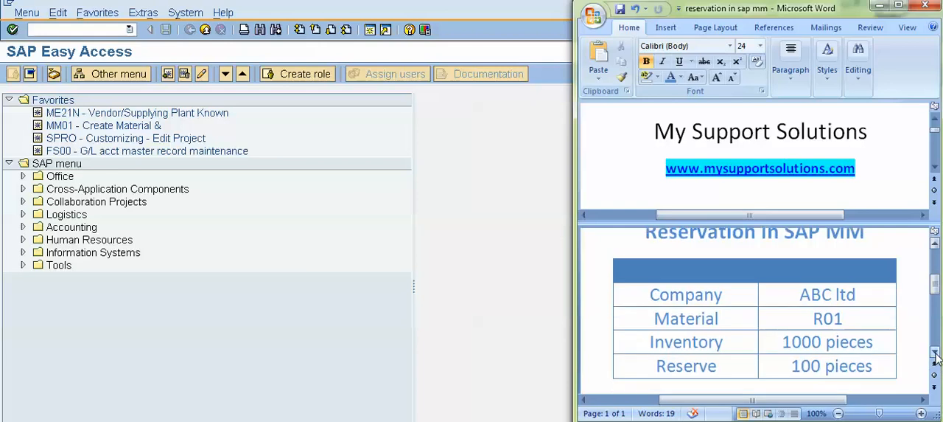
{"action": "scroll", "scroll_direction": "down", "scroll_amount": 3}
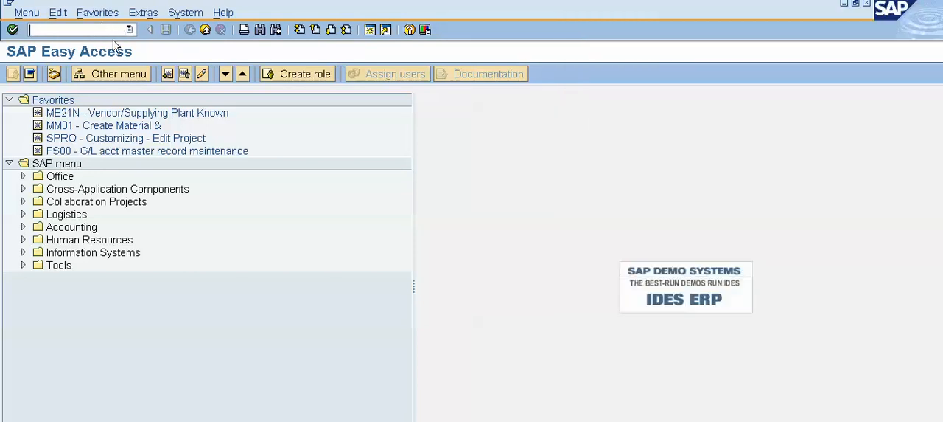
{"action": "type", "text": "MMB"}
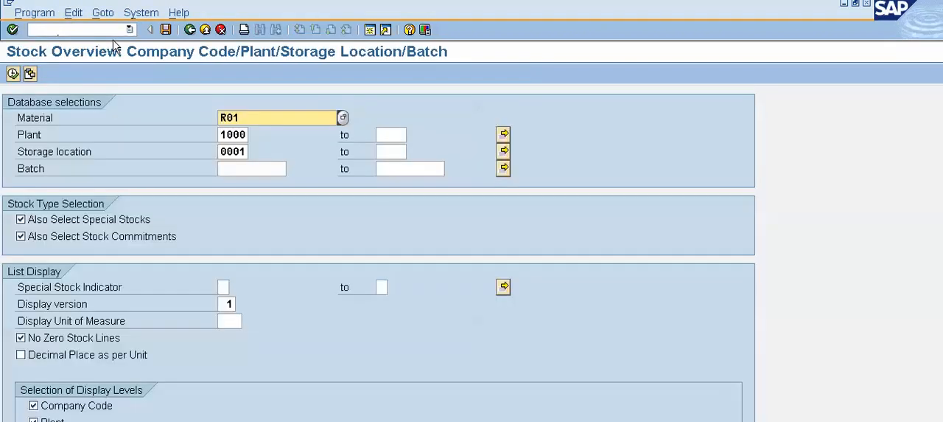
{"action": "mouse_move", "coordinate": [205, 135]}
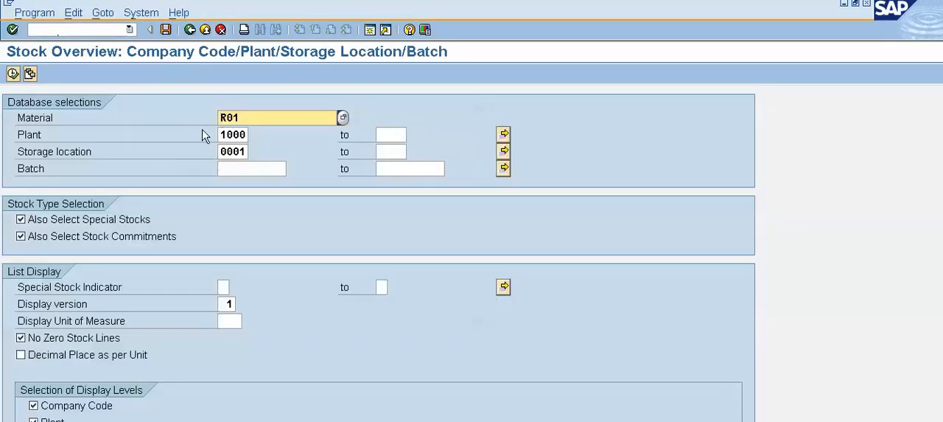
{"action": "left_click", "coordinate": [233, 135]}
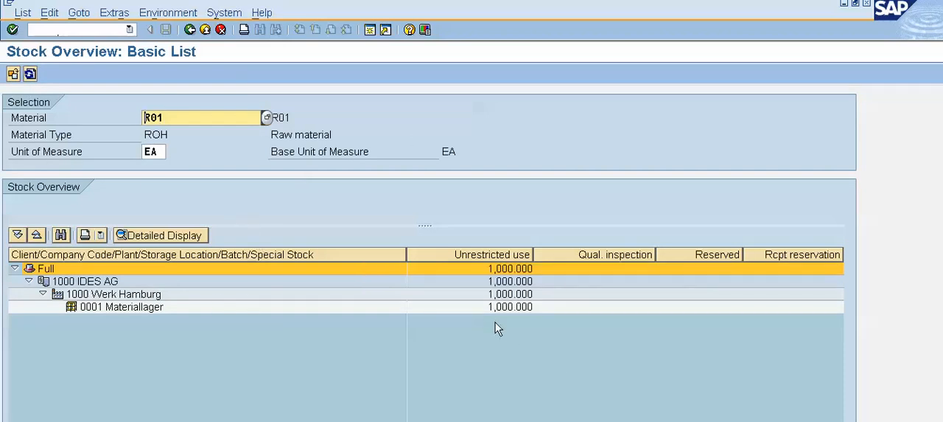
{"action": "mouse_move", "coordinate": [500, 326]}
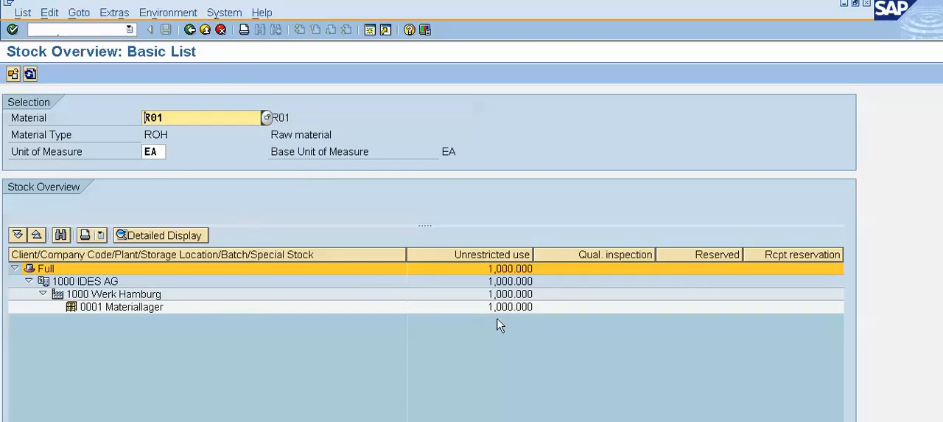
{"action": "mouse_move", "coordinate": [519, 321]}
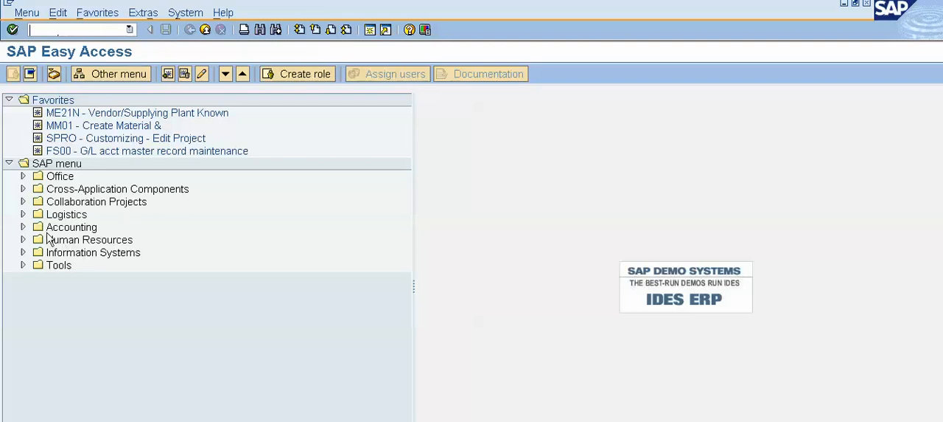
{"action": "mouse_move", "coordinate": [36, 171]}
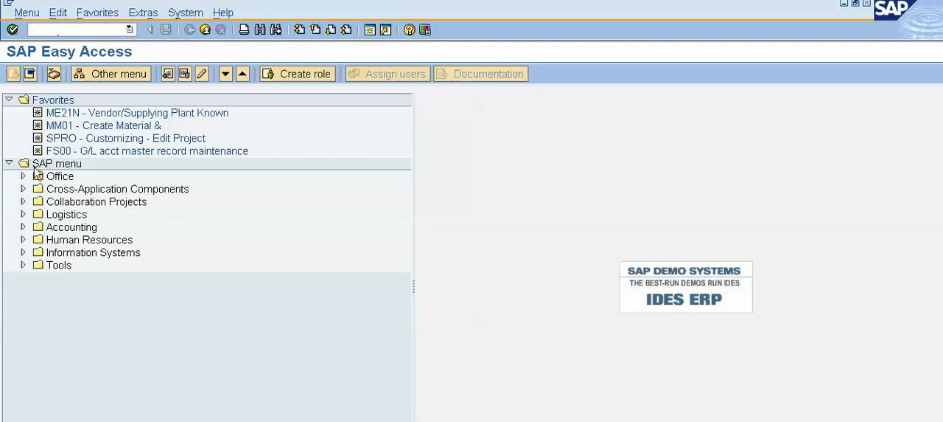
Navigate the SAP menu to Inventory Management > Reservation and start MB21 Create Reservation.
{"action": "left_click", "coordinate": [23, 214]}
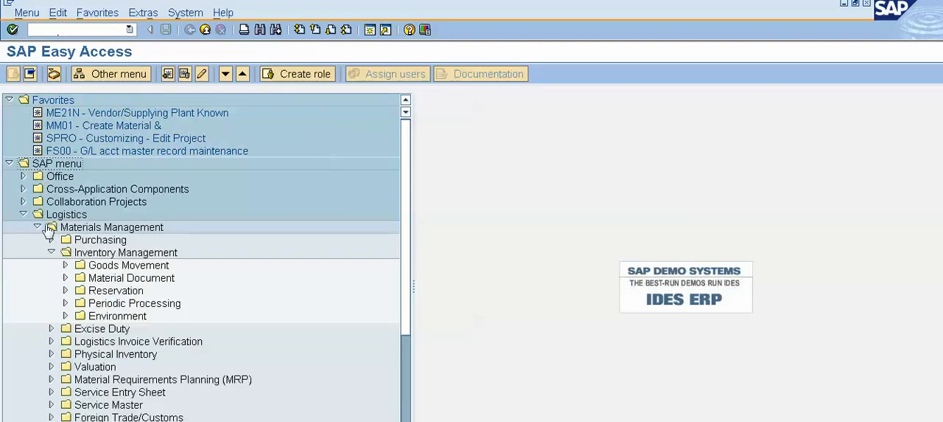
{"action": "mouse_move", "coordinate": [150, 233]}
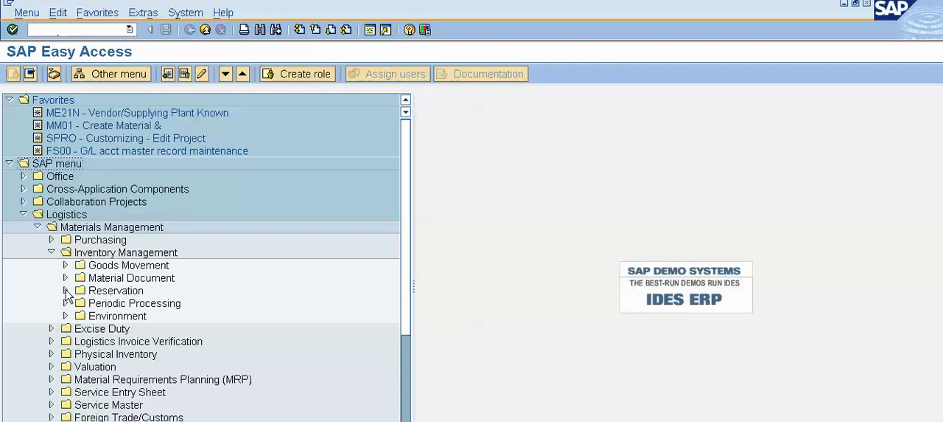
{"action": "left_click", "coordinate": [64, 288]}
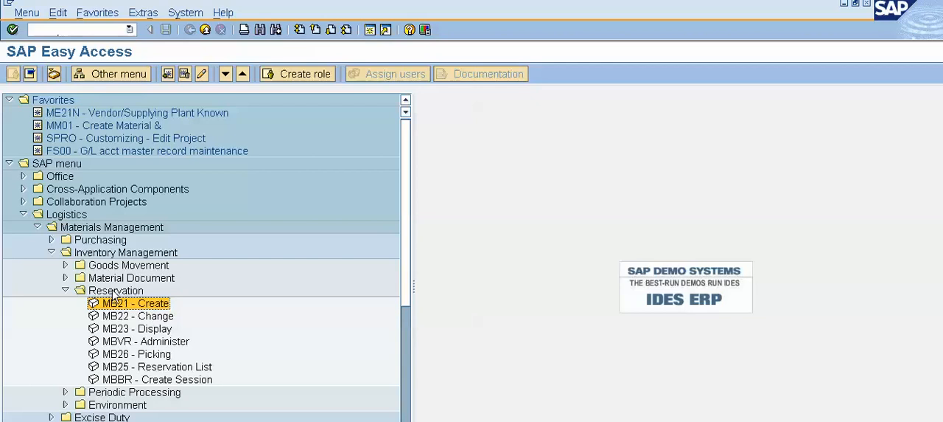
{"action": "mouse_move", "coordinate": [162, 310]}
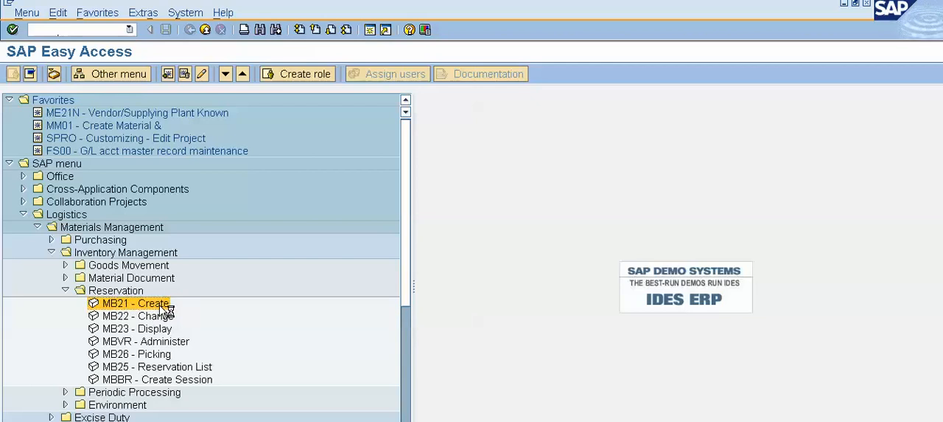
{"action": "double_click", "coordinate": [134, 303]}
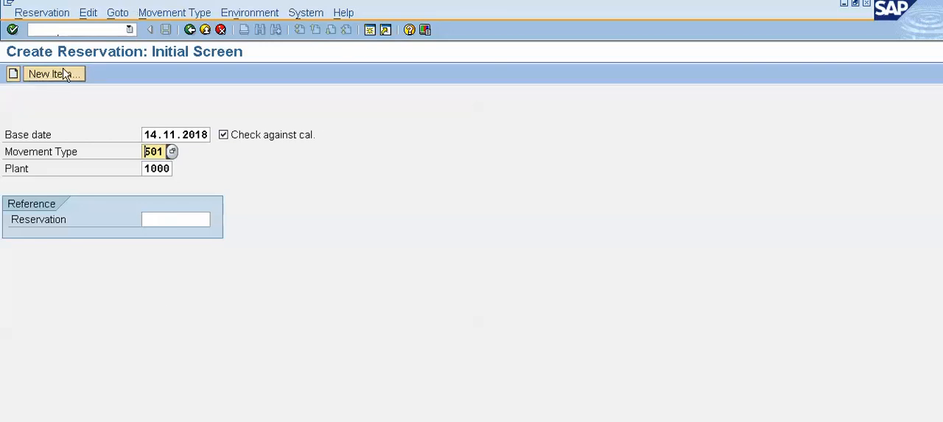
{"action": "mouse_move", "coordinate": [239, 135]}
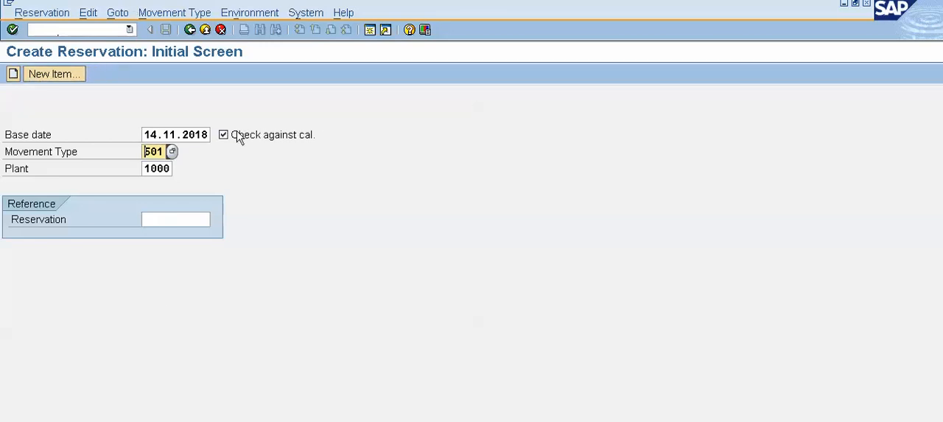
{"action": "mouse_move", "coordinate": [346, 176]}
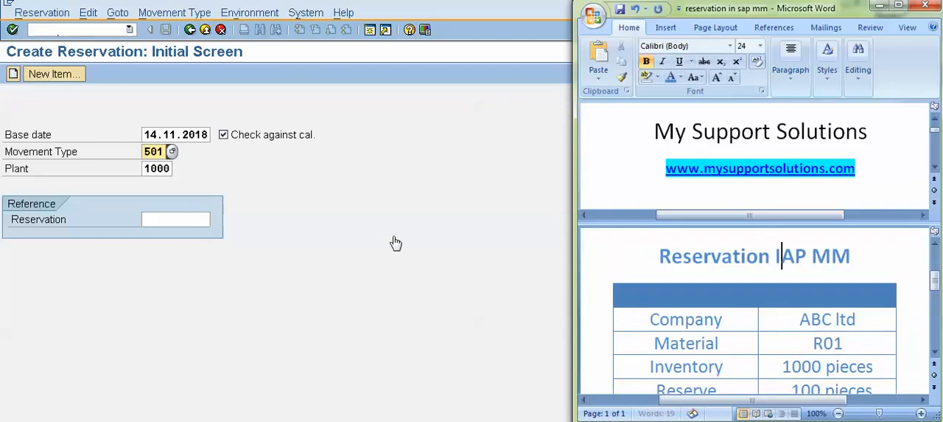
Correct the movement type field on the Create Reservation initial screen to 501.
{"action": "key", "text": "Backspace"}
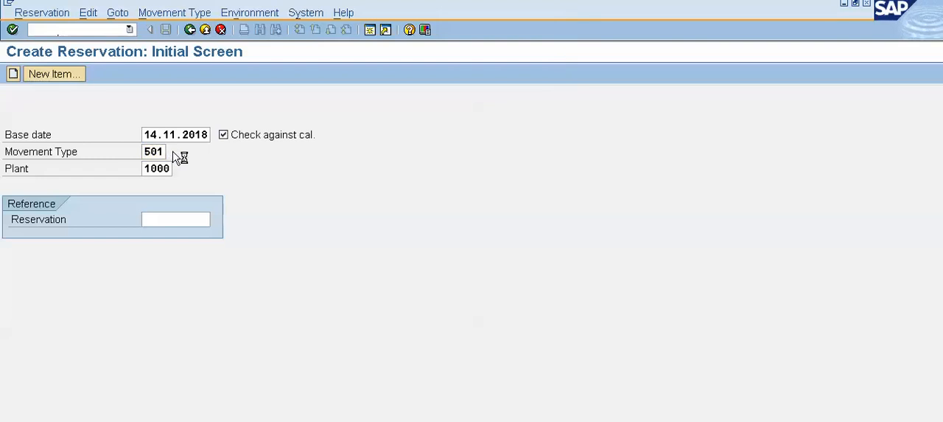
Choose movement type 201, consumption for cost center, and proceed to New Items.
{"action": "left_click", "coordinate": [180, 150]}
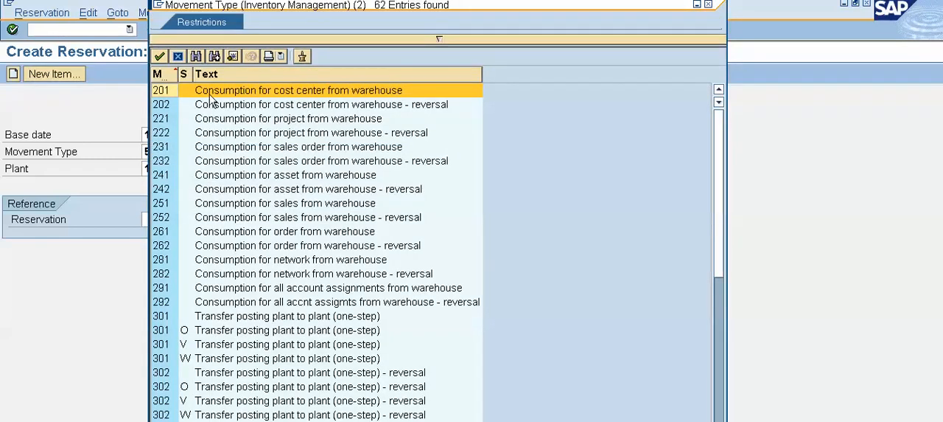
{"action": "mouse_move", "coordinate": [347, 96]}
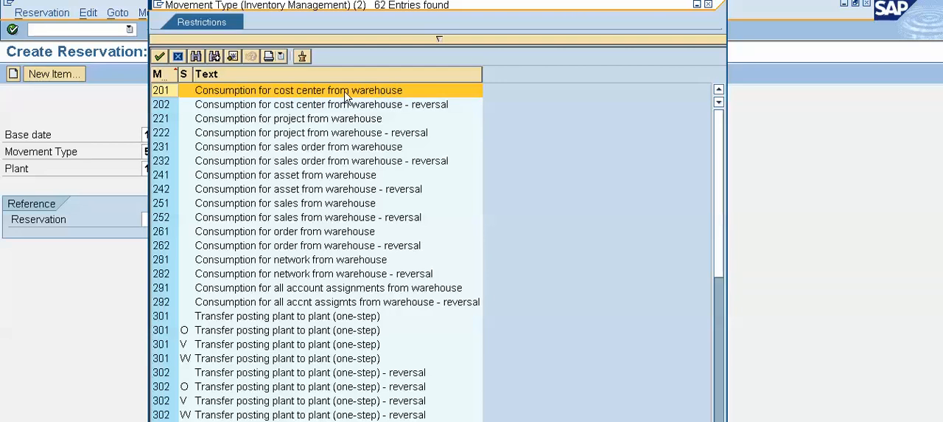
{"action": "mouse_move", "coordinate": [239, 96]}
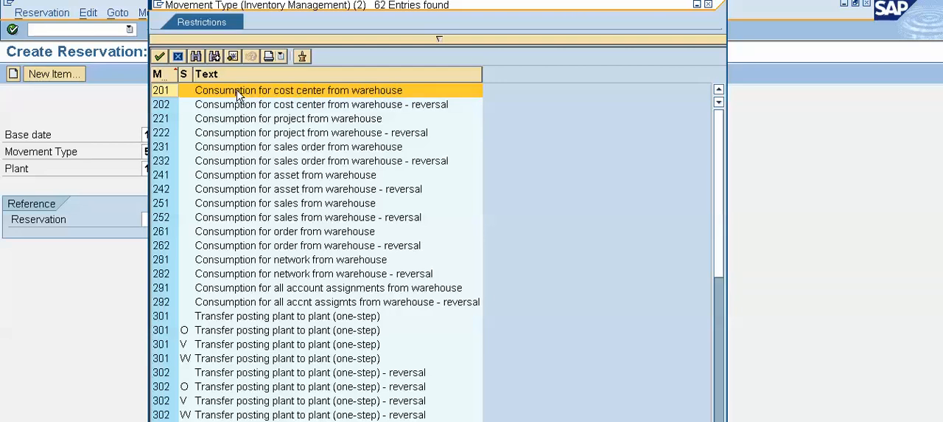
{"action": "double_click", "coordinate": [298, 90]}
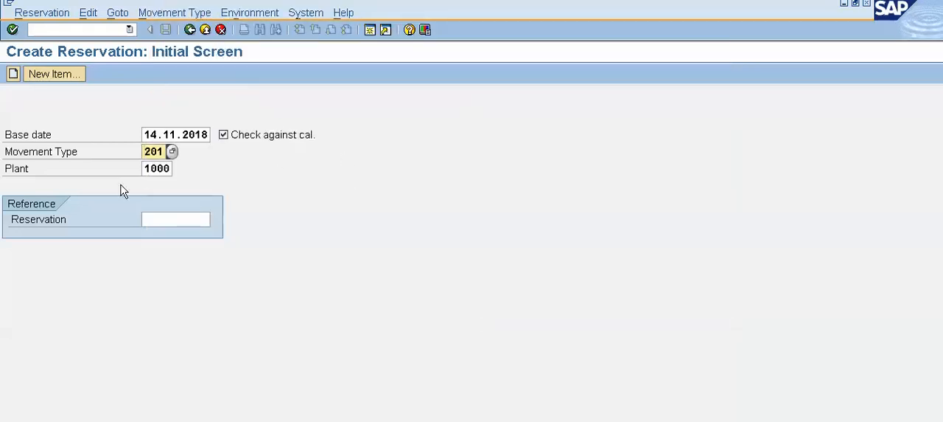
{"action": "mouse_move", "coordinate": [351, 183]}
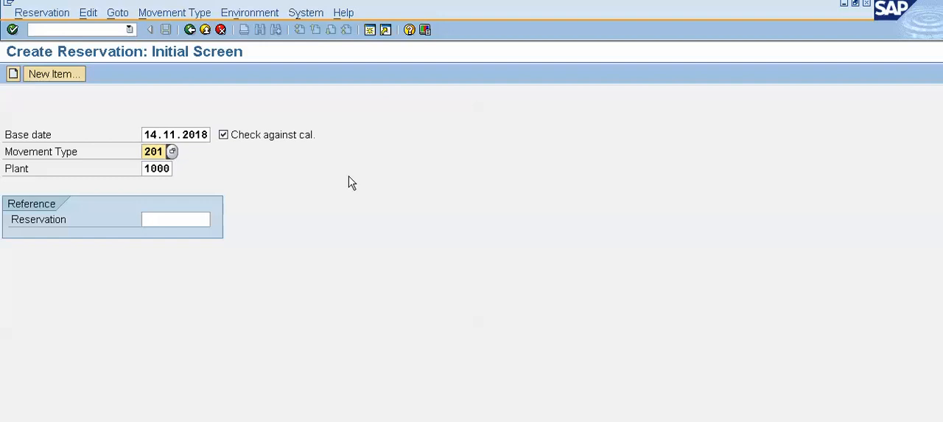
{"action": "left_click", "coordinate": [54, 73]}
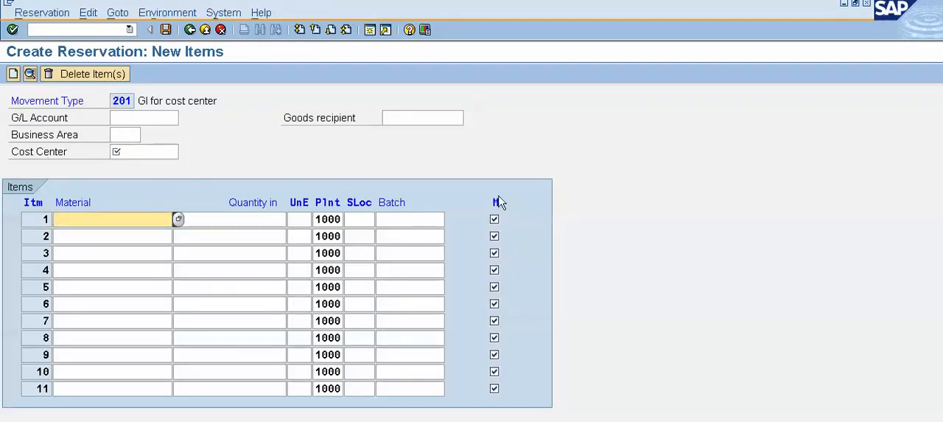
Enter item 1 as 100 EA of material R01, storage location 0001, with cost center 1000.
{"action": "type", "text": "R0"}
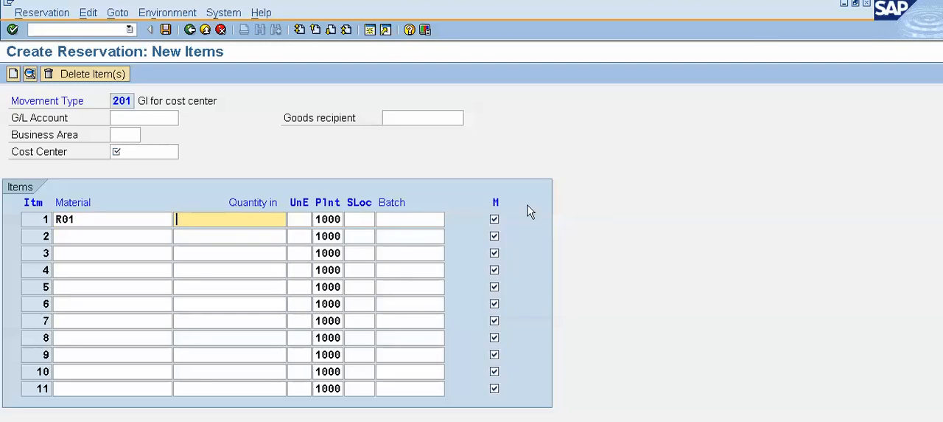
{"action": "type", "text": "100"}
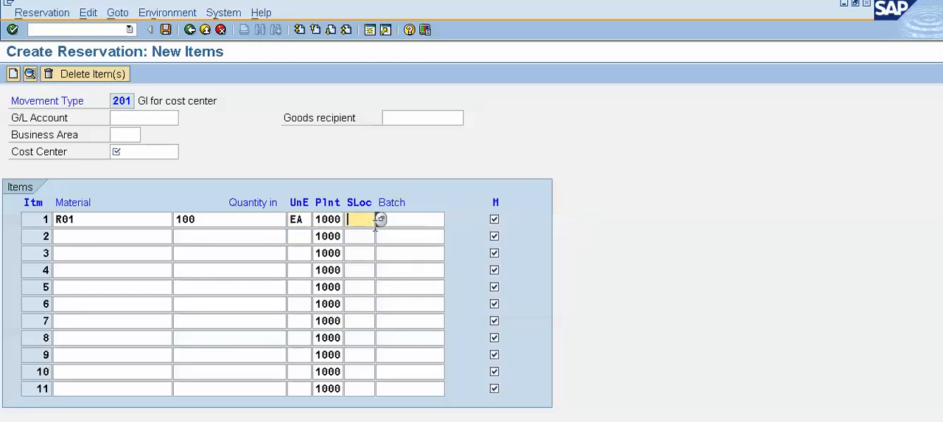
{"action": "type", "text": "0001"}
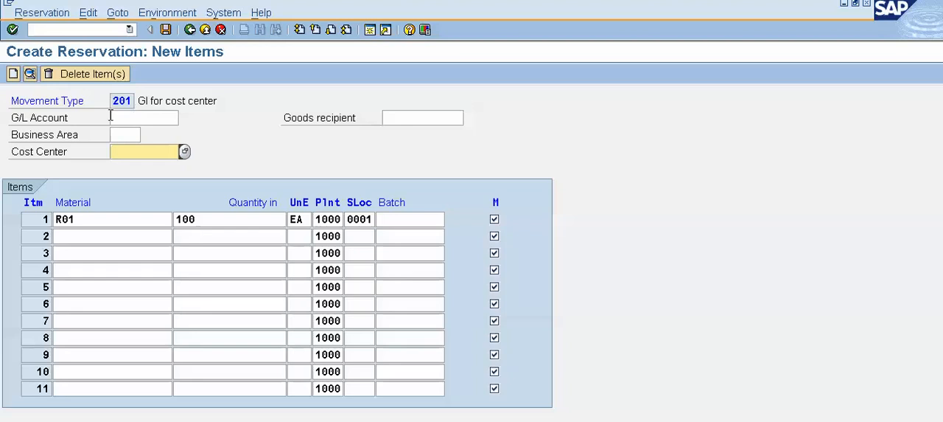
{"action": "type", "text": "100"}
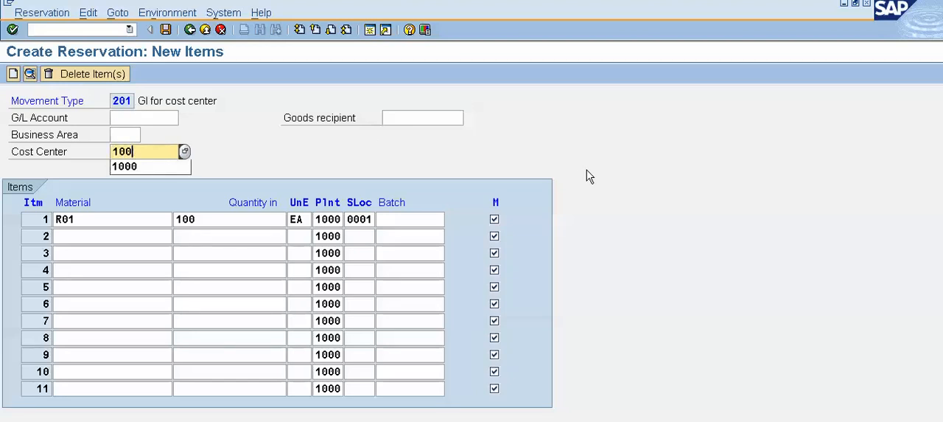
{"action": "left_click", "coordinate": [151, 165]}
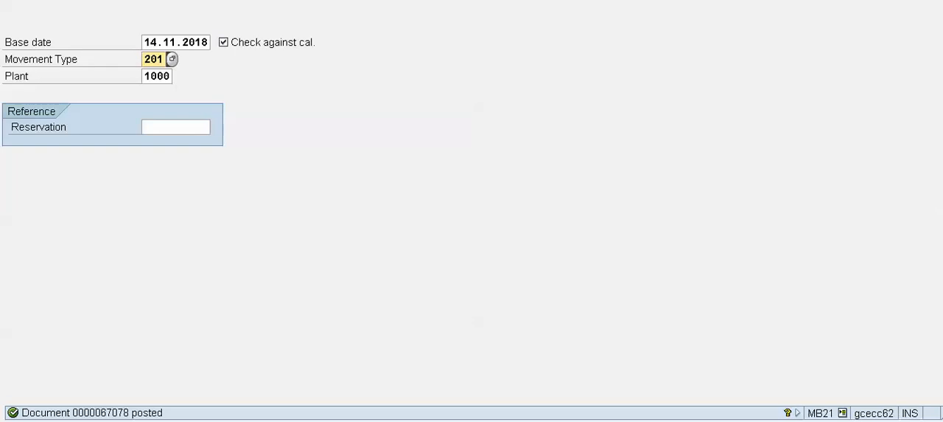
{"action": "mouse_move", "coordinate": [798, 221]}
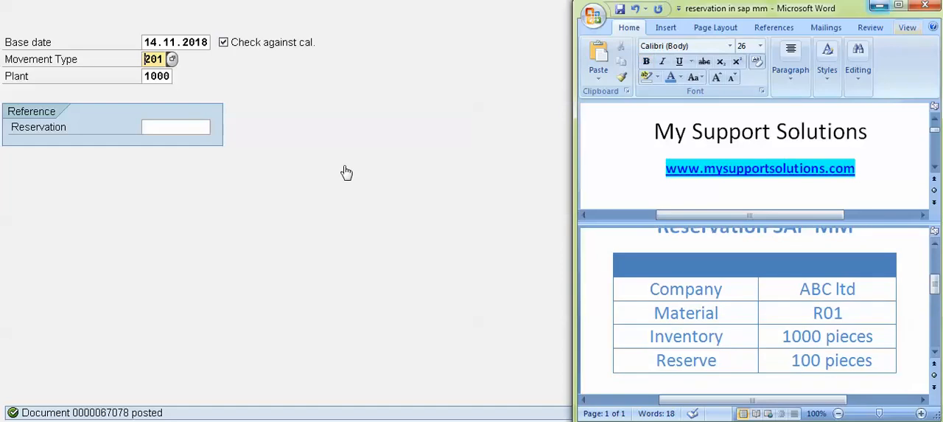
{"action": "mouse_move", "coordinate": [375, 176]}
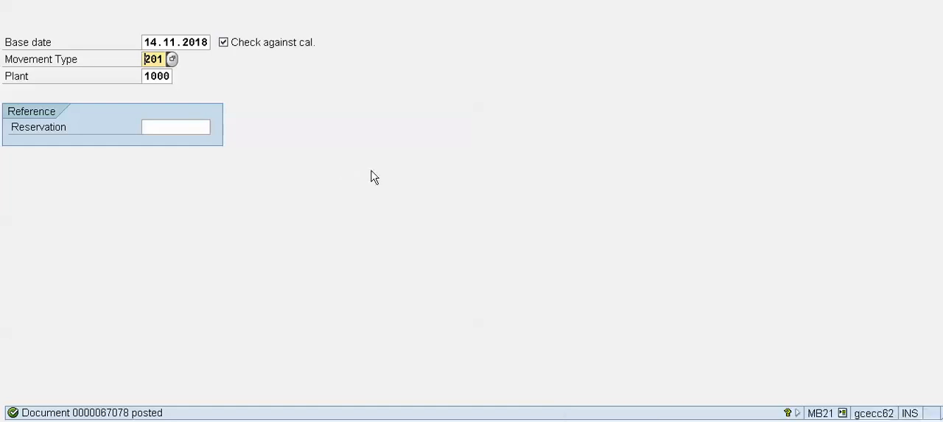
{"action": "mouse_move", "coordinate": [229, 57]}
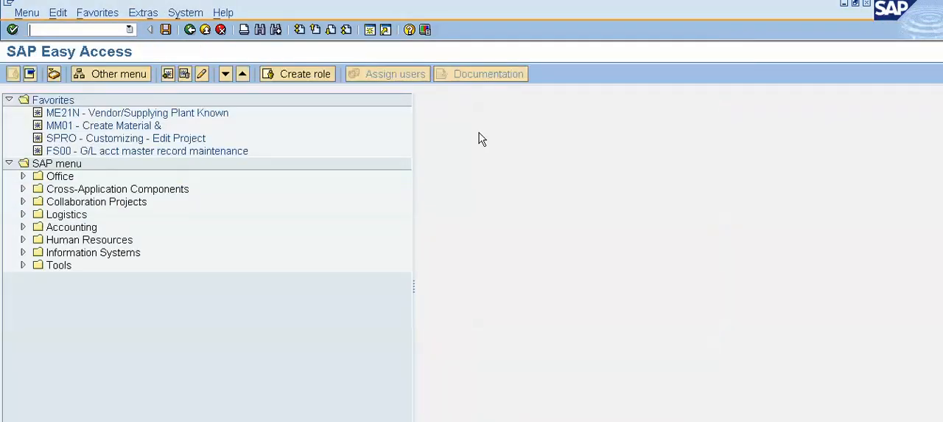
Run MMBE for material R01 in plant 1000, showing 1,000 unrestricted and 100 reserved.
{"action": "type", "text": "MMBE"}
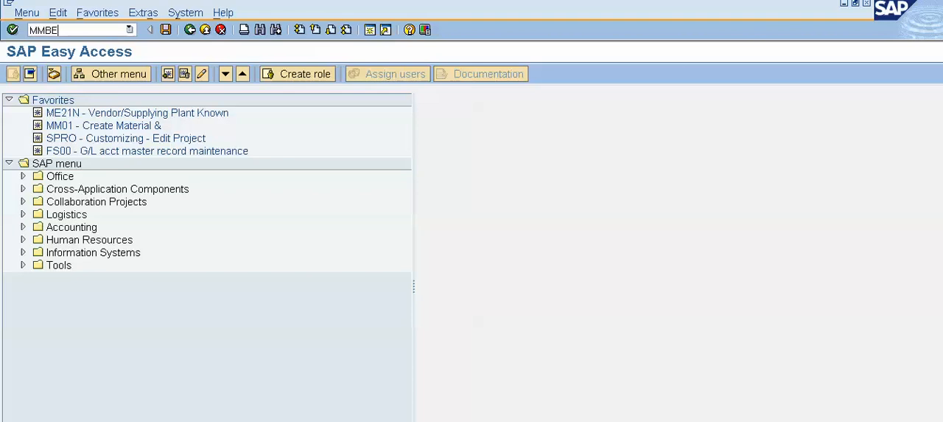
{"action": "key", "text": "Enter"}
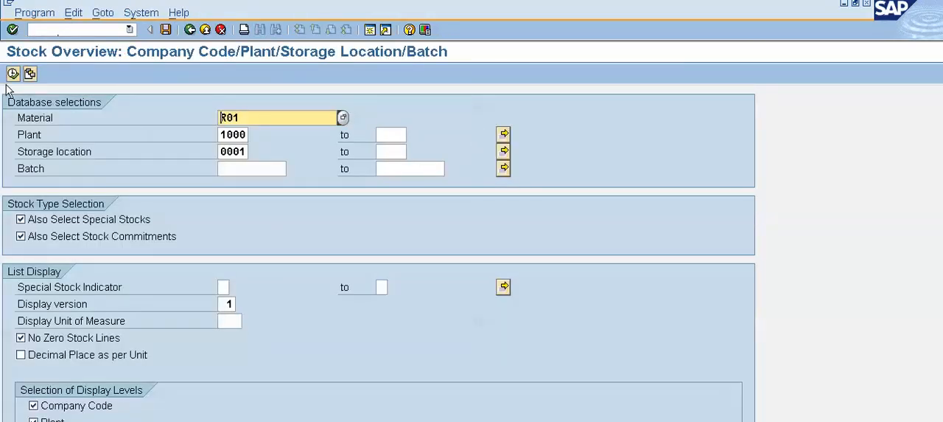
{"action": "left_click", "coordinate": [11, 74]}
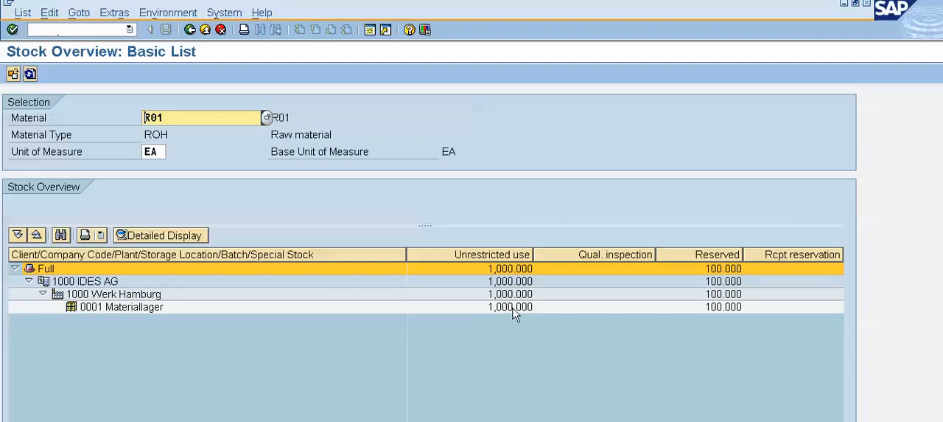
{"action": "mouse_move", "coordinate": [470, 262]}
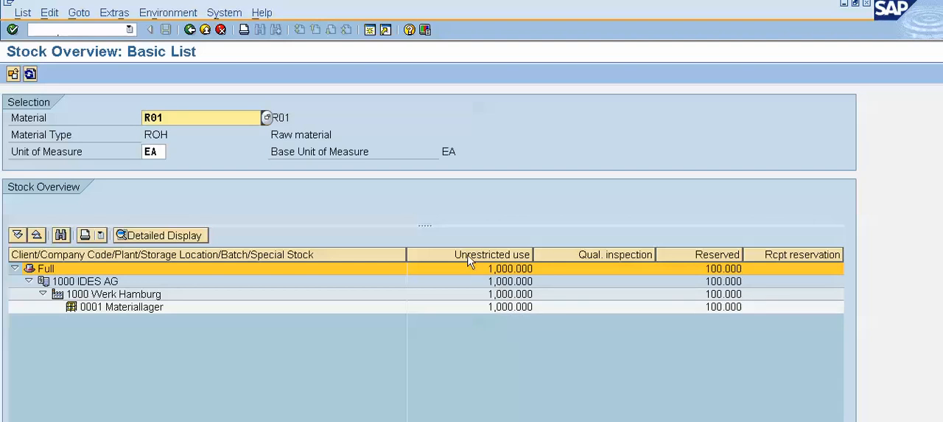
{"action": "mouse_move", "coordinate": [717, 254]}
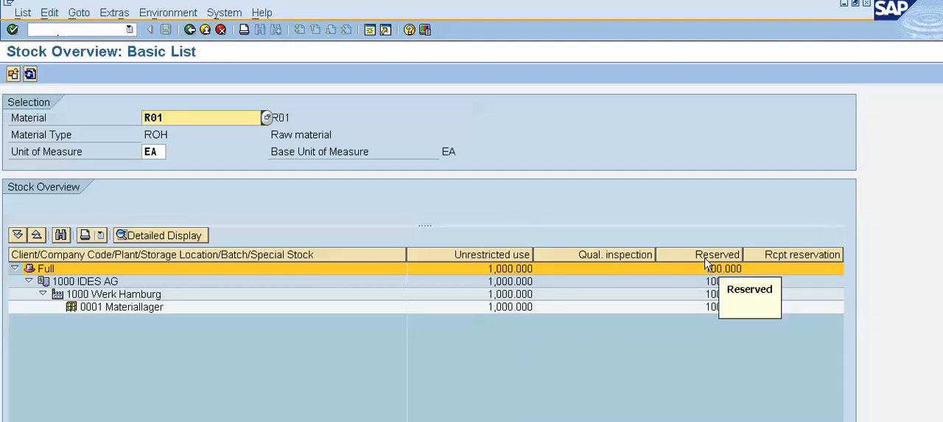
{"action": "mouse_move", "coordinate": [725, 286]}
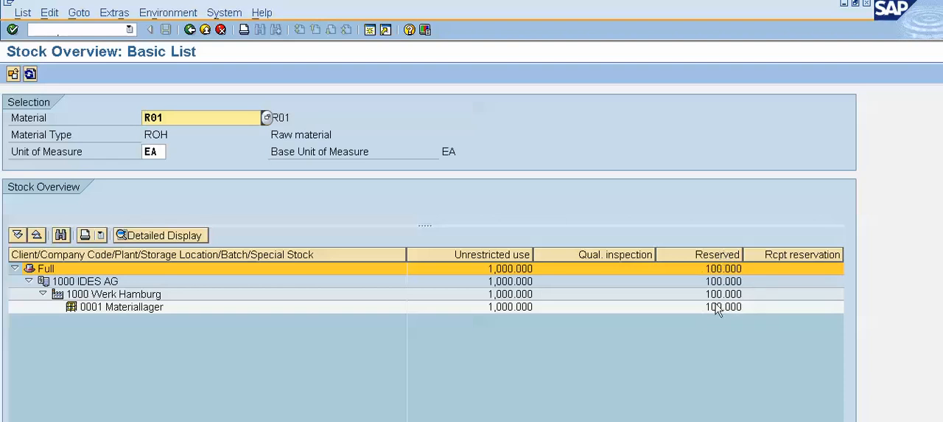
{"action": "mouse_move", "coordinate": [698, 263]}
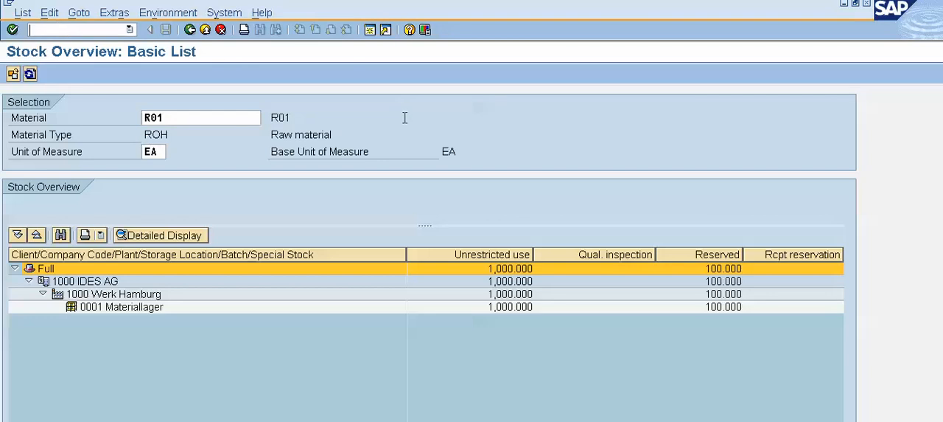
Start MIGO goods issue and enter reservation 67076 to adopt its 100 EA R01 item.
{"action": "type", "text": "/"}
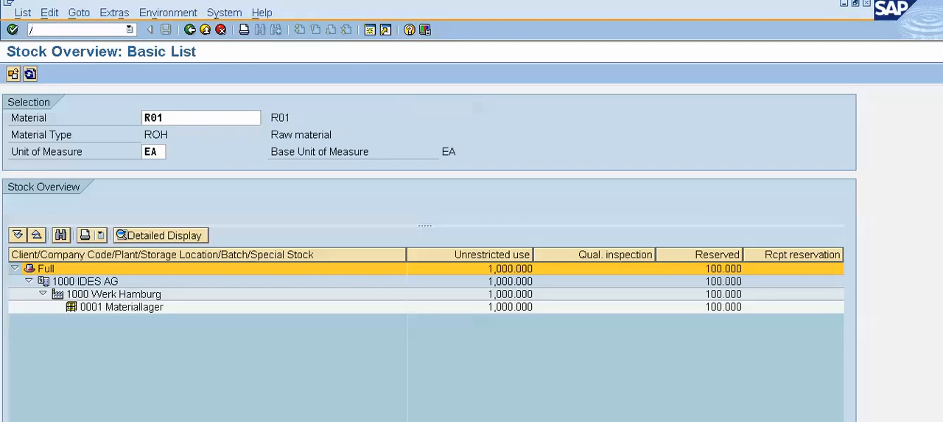
{"action": "type", "text": "NMIG"}
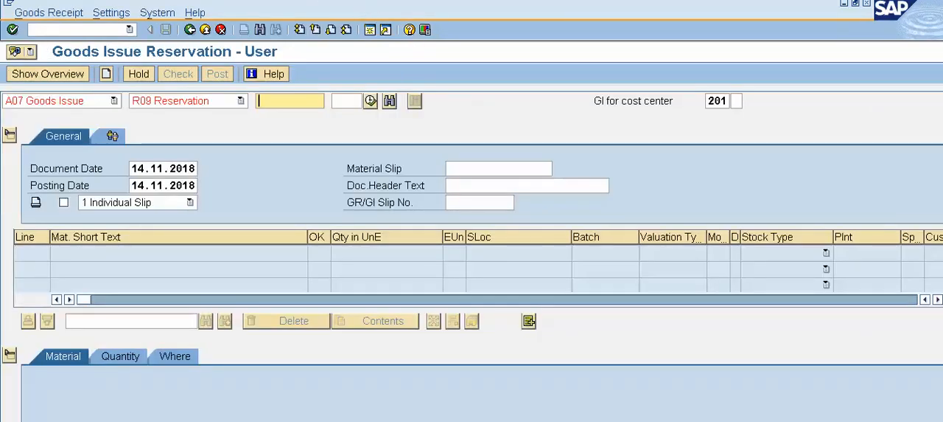
{"action": "mouse_move", "coordinate": [22, 115]}
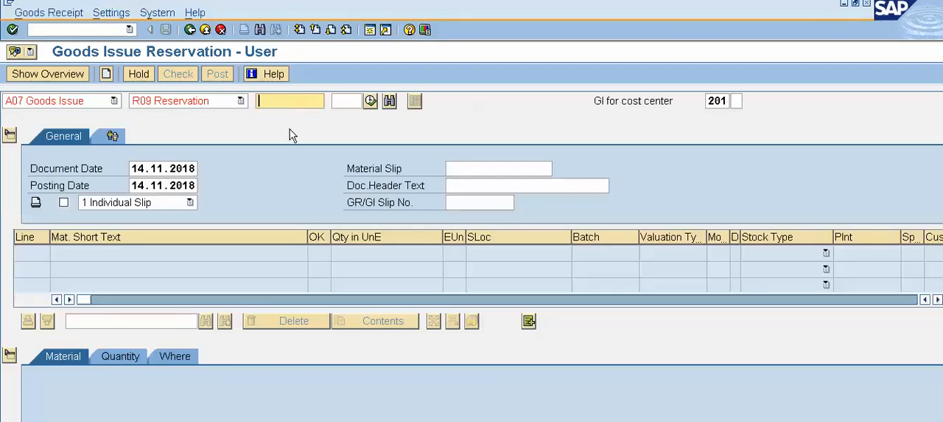
{"action": "type", "text": "6"}
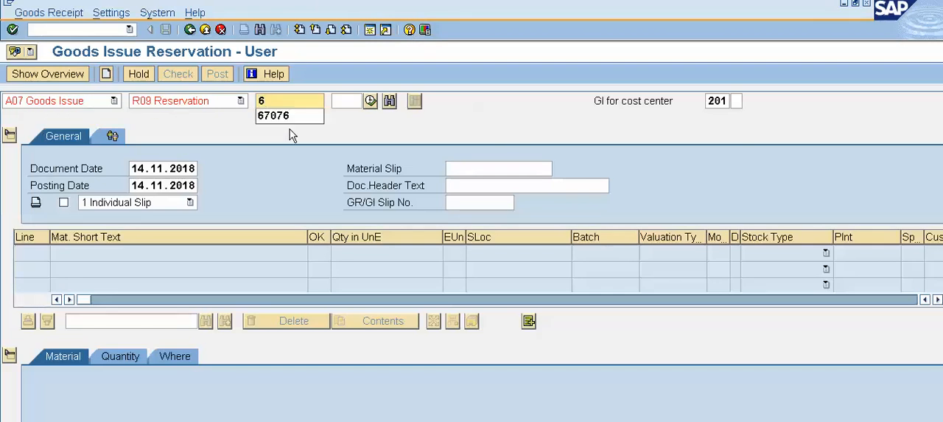
{"action": "type", "text": "70"}
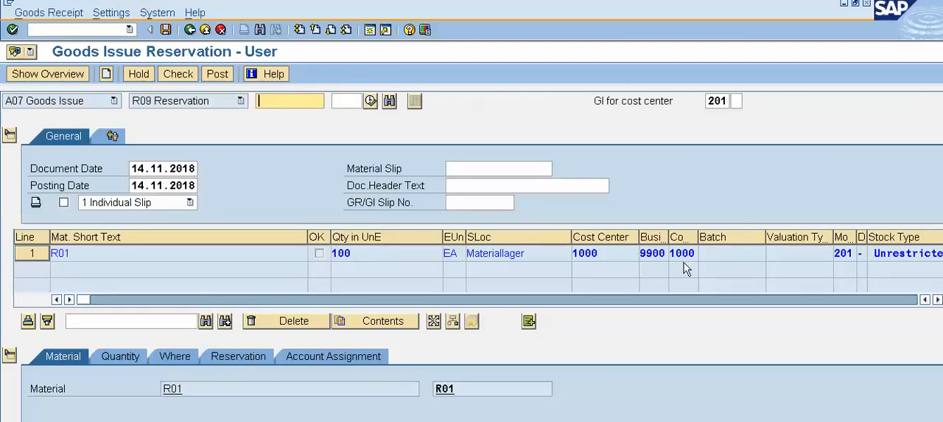
Reference reservation 67078 and set the R01 line's movement direction to Issues.
{"action": "type", "text": "6"}
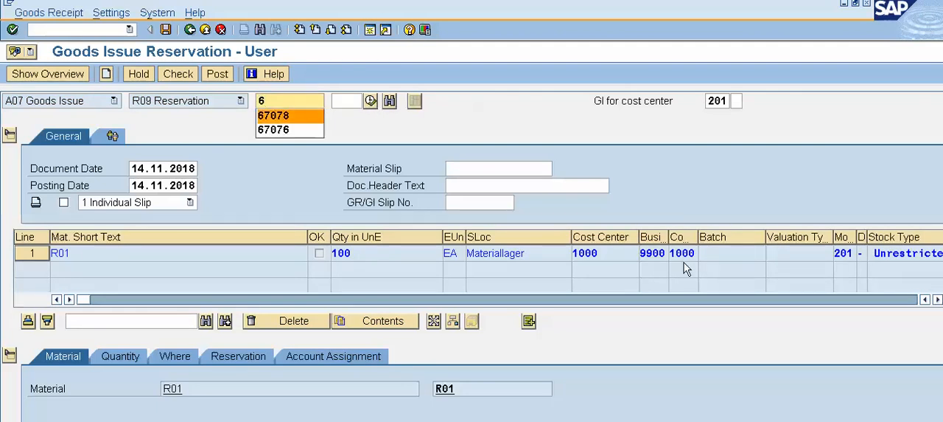
{"action": "left_click", "coordinate": [274, 115]}
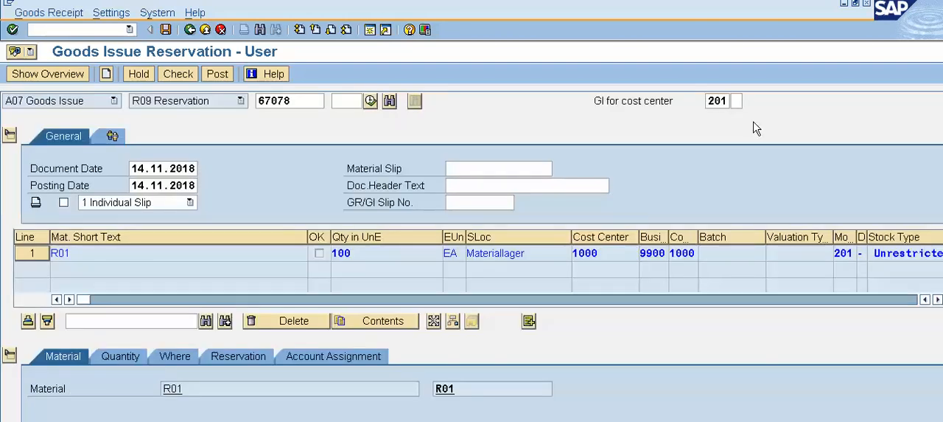
{"action": "mouse_move", "coordinate": [814, 144]}
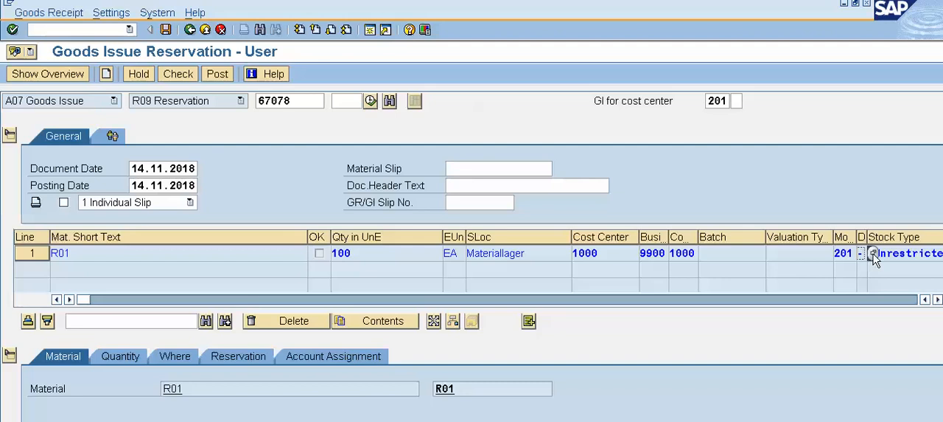
{"action": "left_click", "coordinate": [872, 253]}
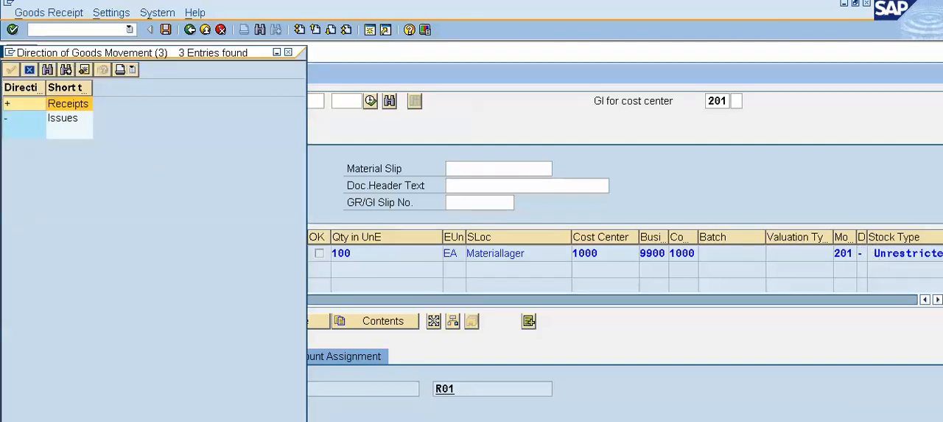
{"action": "left_click", "coordinate": [62, 118]}
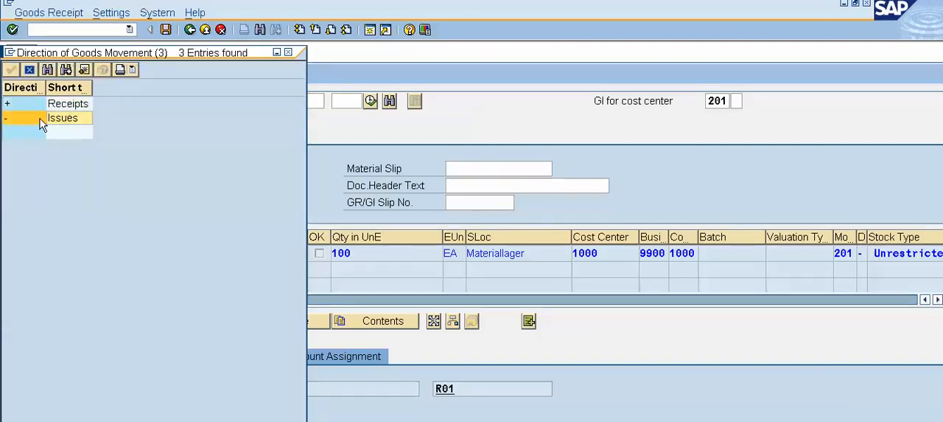
{"action": "mouse_move", "coordinate": [62, 129]}
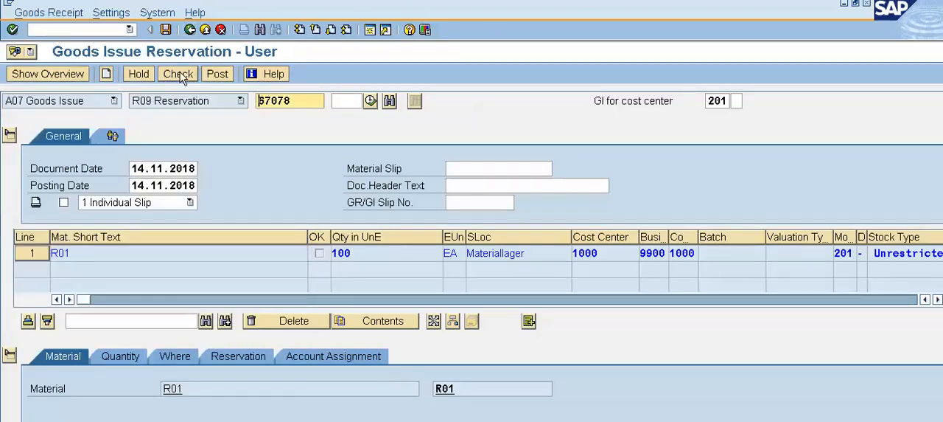
Check and post the goods issue, creating material document 41015.
{"action": "left_click", "coordinate": [177, 74]}
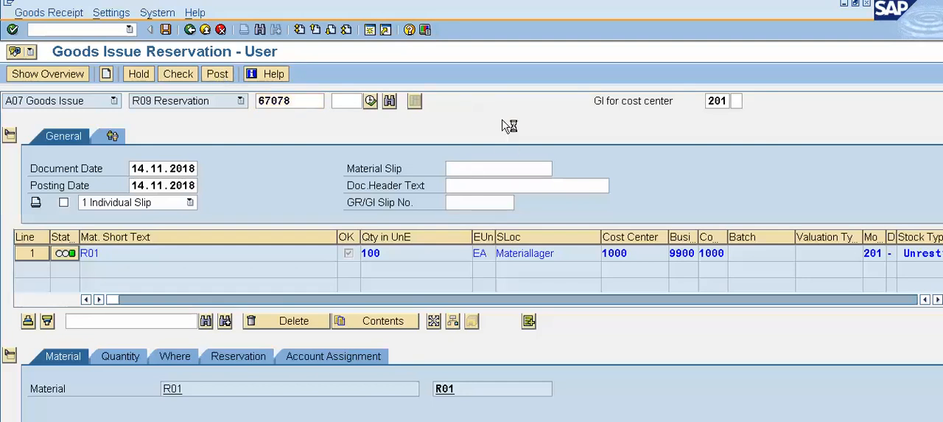
{"action": "left_click", "coordinate": [217, 74]}
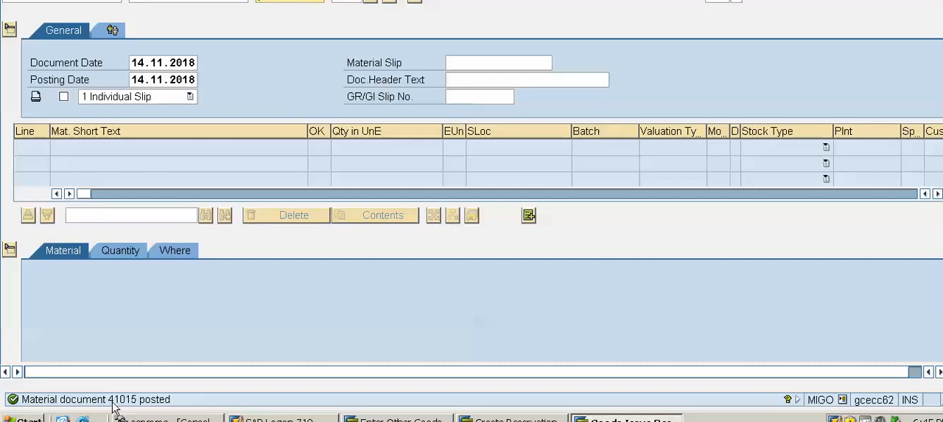
{"action": "mouse_move", "coordinate": [165, 410]}
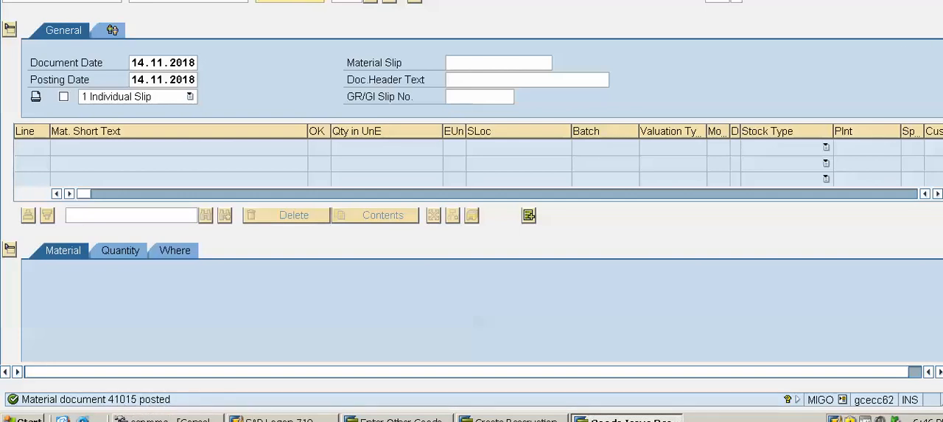
{"action": "mouse_move", "coordinate": [454, 310]}
{"action": "type", "text": "/"}
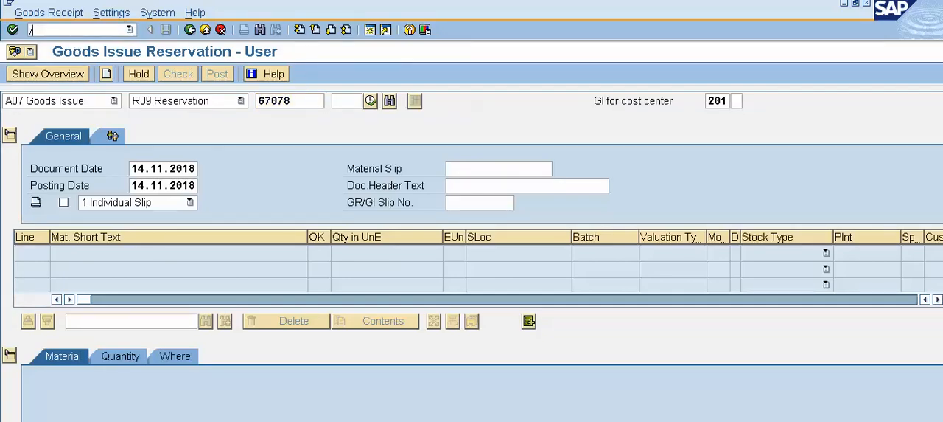
Run /NMMBE for R01, plant 1000, storage location 0001, showing unrestricted stock reduced after the issue.
{"action": "type", "text": "NMMBE"}
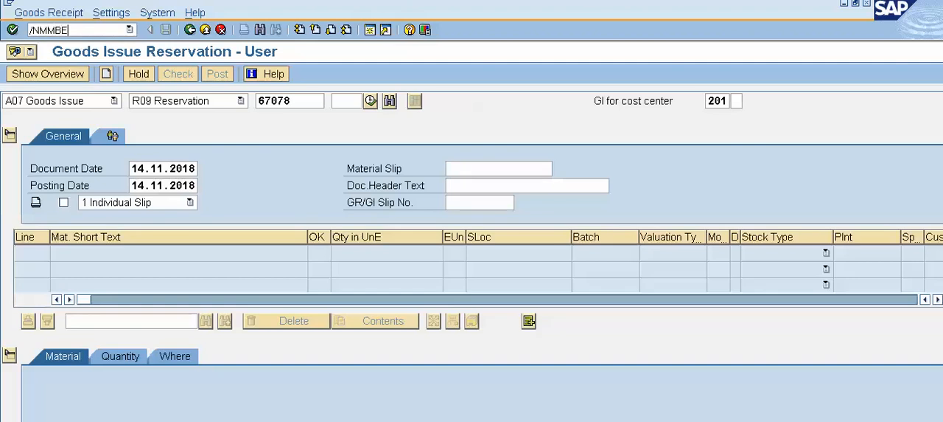
{"action": "key", "text": "Enter"}
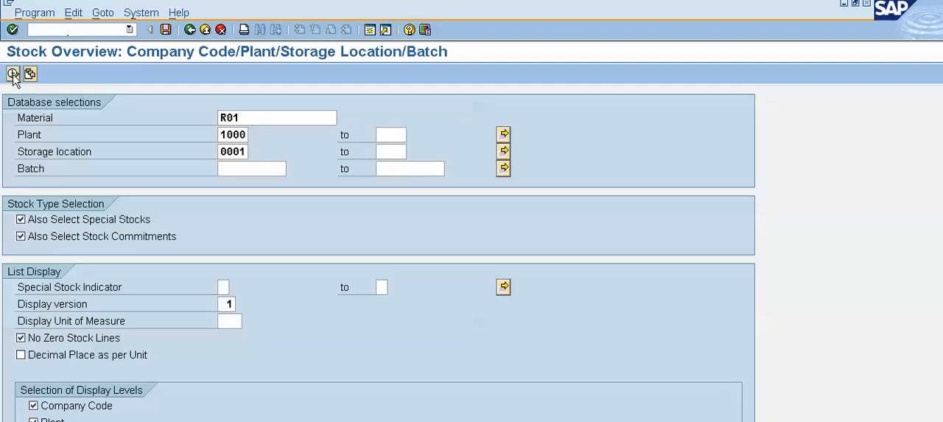
{"action": "left_click", "coordinate": [12, 74]}
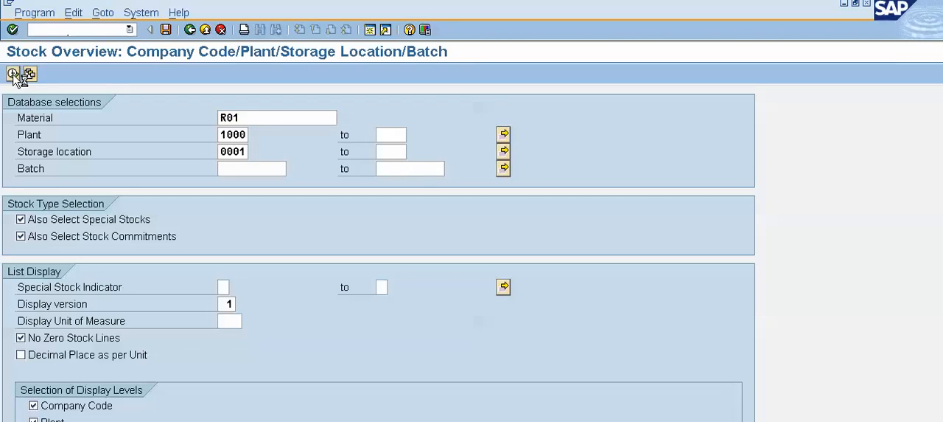
{"action": "left_click", "coordinate": [12, 74]}
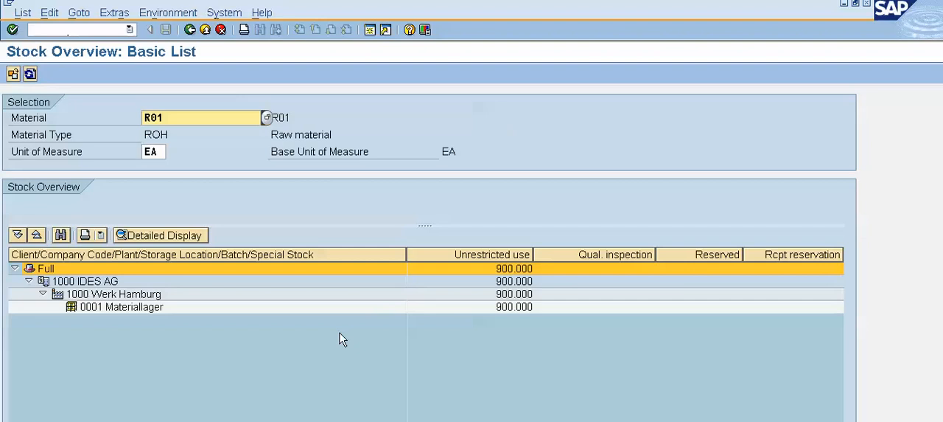
{"action": "mouse_move", "coordinate": [481, 268]}
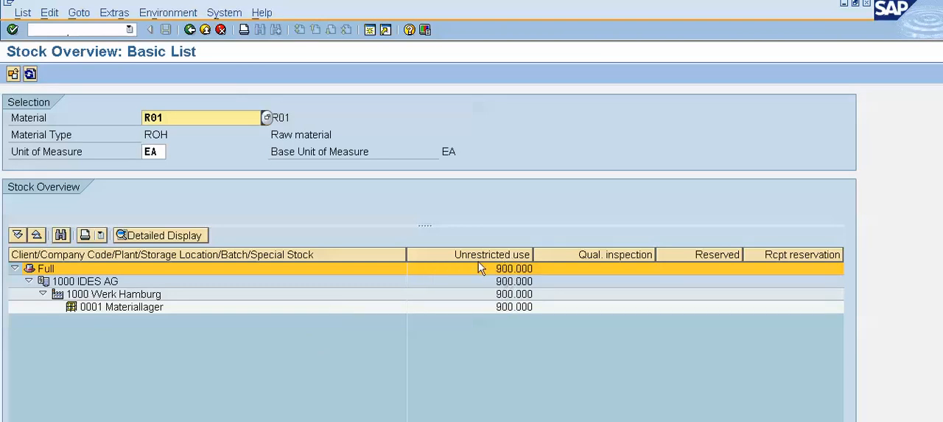
{"action": "mouse_move", "coordinate": [525, 274]}
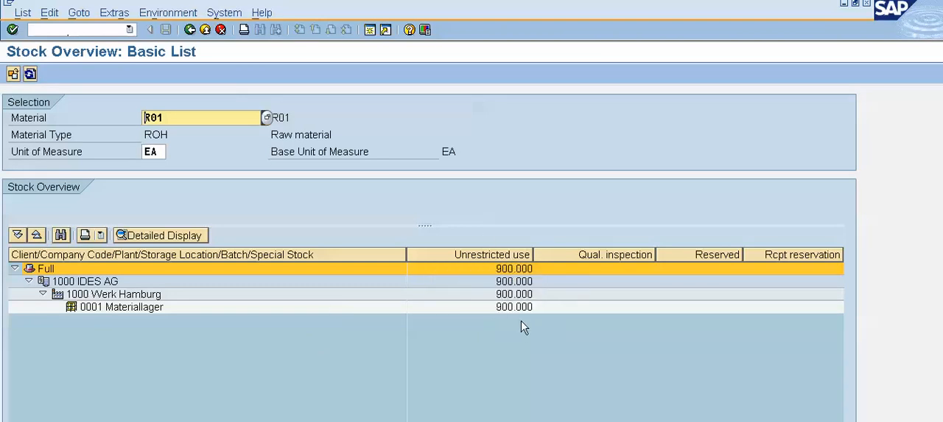
{"action": "mouse_move", "coordinate": [474, 265]}
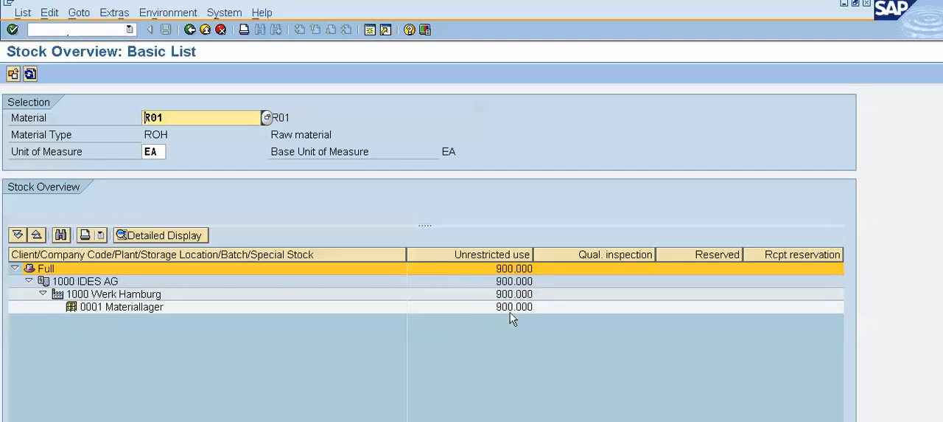
{"action": "mouse_move", "coordinate": [501, 330]}
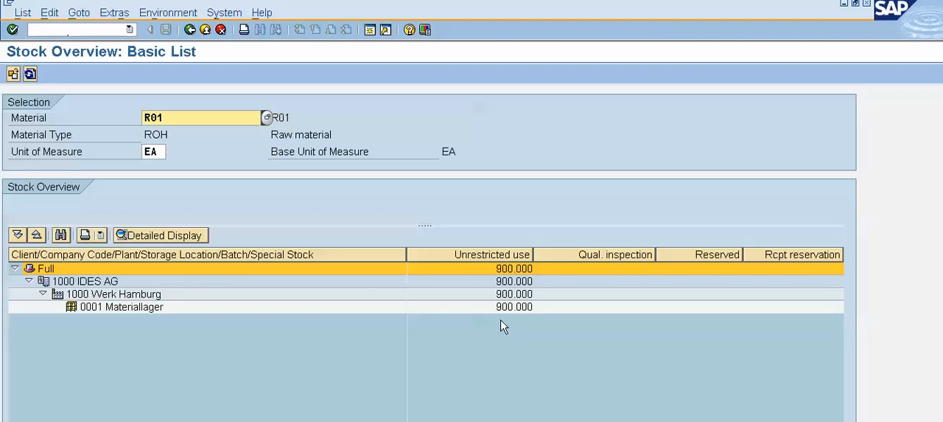
{"action": "mouse_move", "coordinate": [528, 327]}
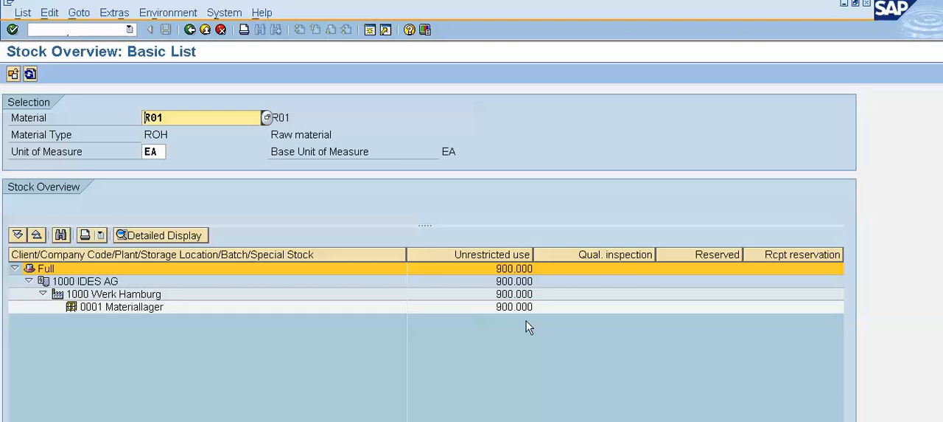
{"action": "mouse_move", "coordinate": [501, 327]}
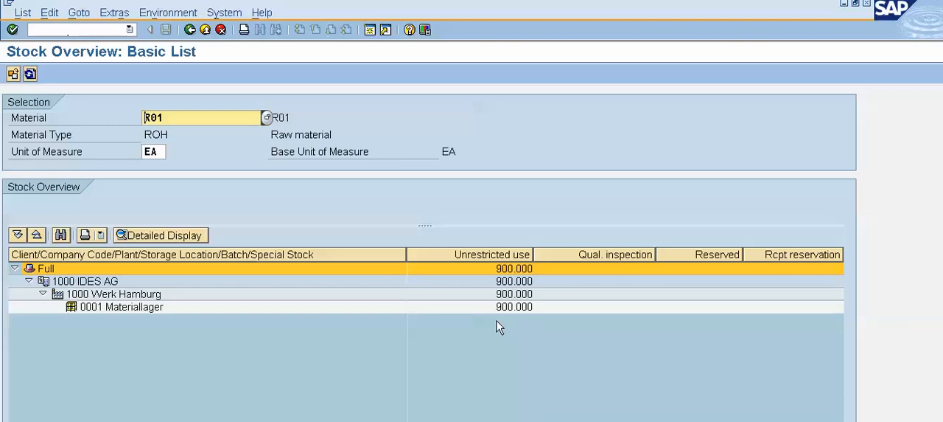